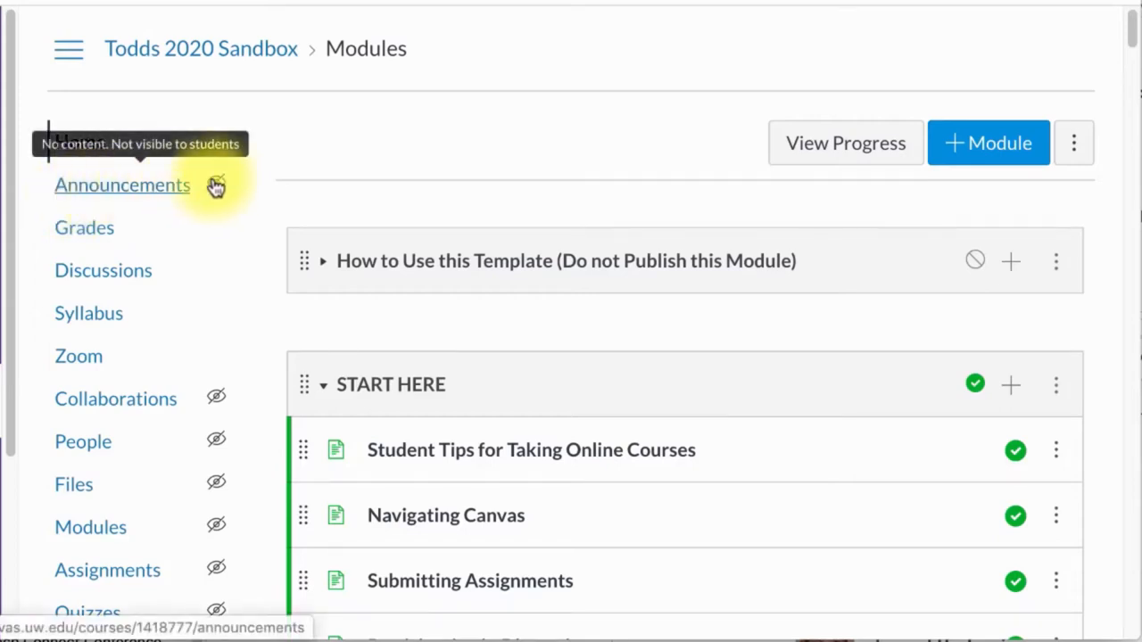
mouse_move(130, 165)
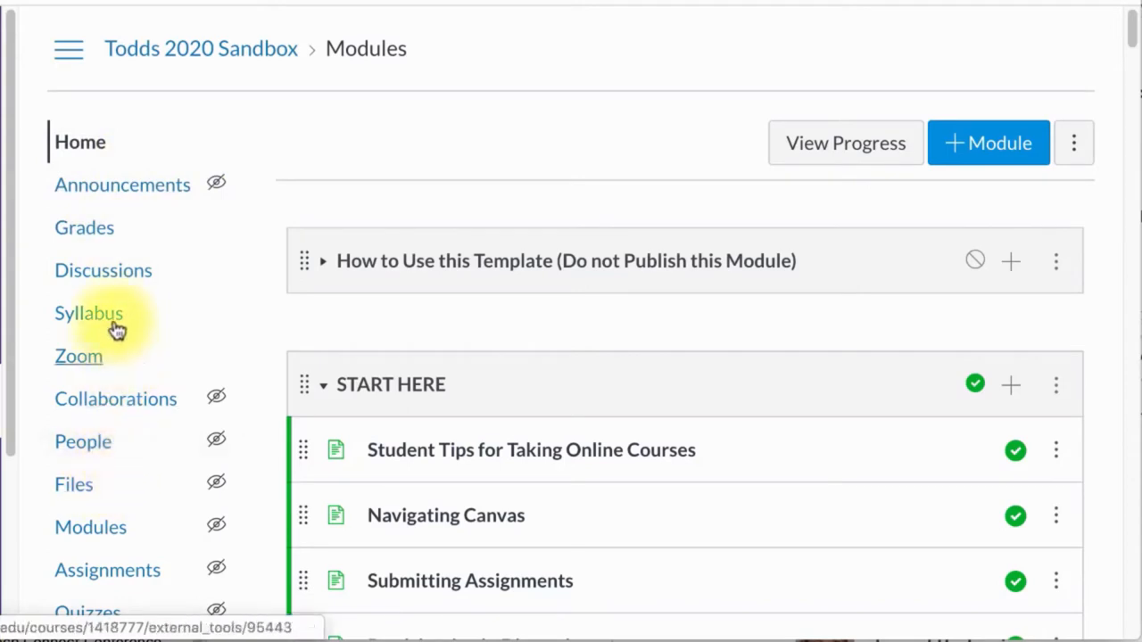
mouse_move(107, 138)
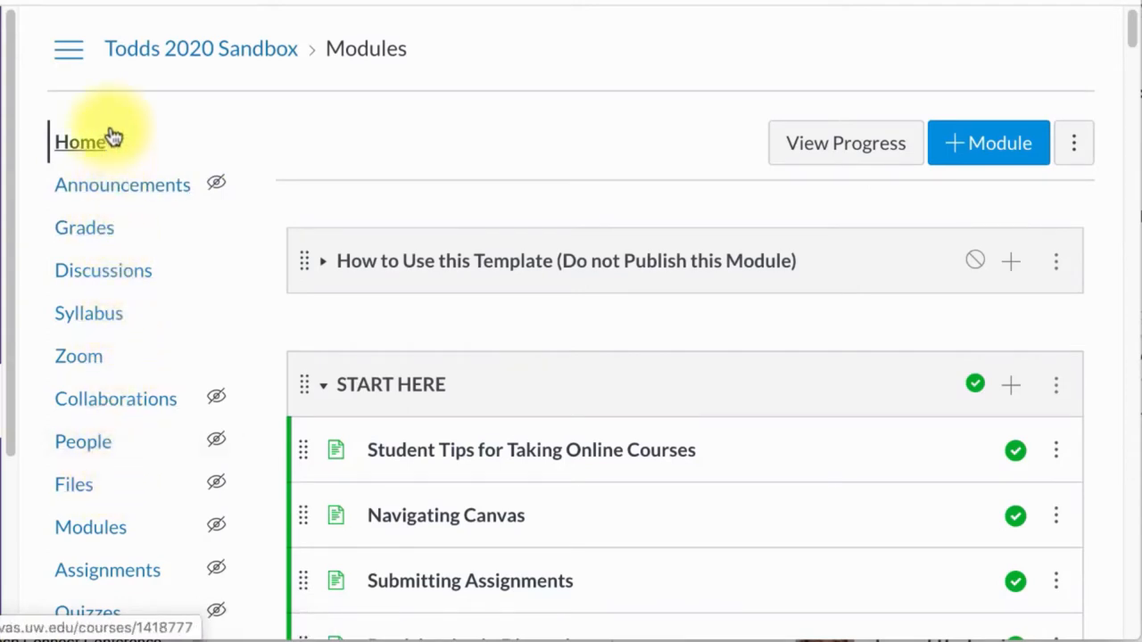
mouse_move(97, 139)
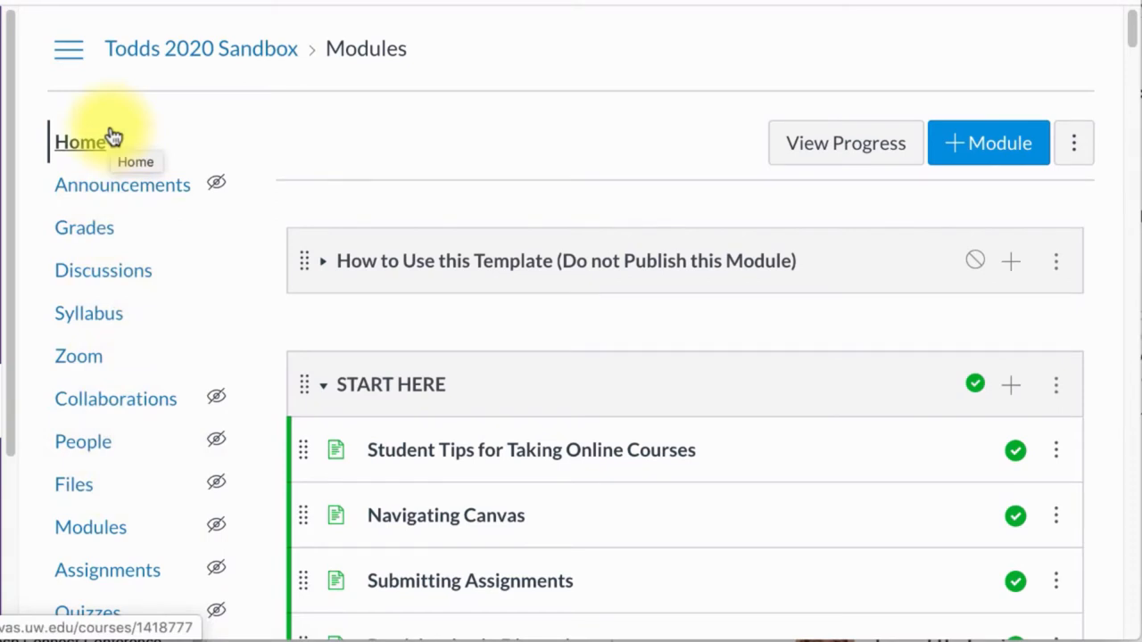
mouse_move(174, 139)
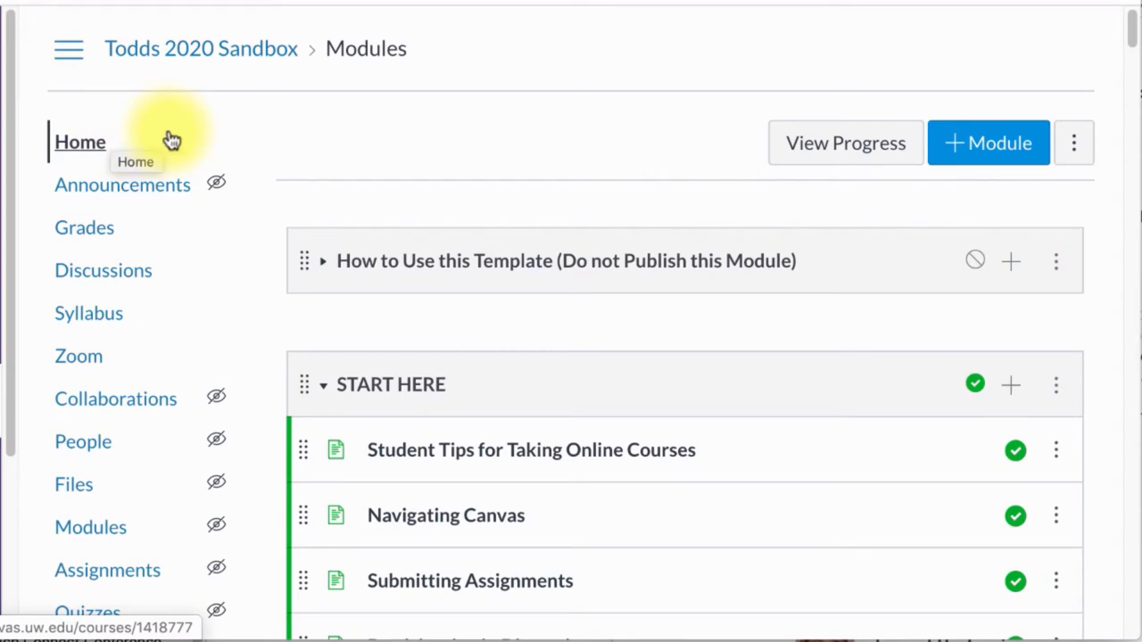
mouse_move(172, 140)
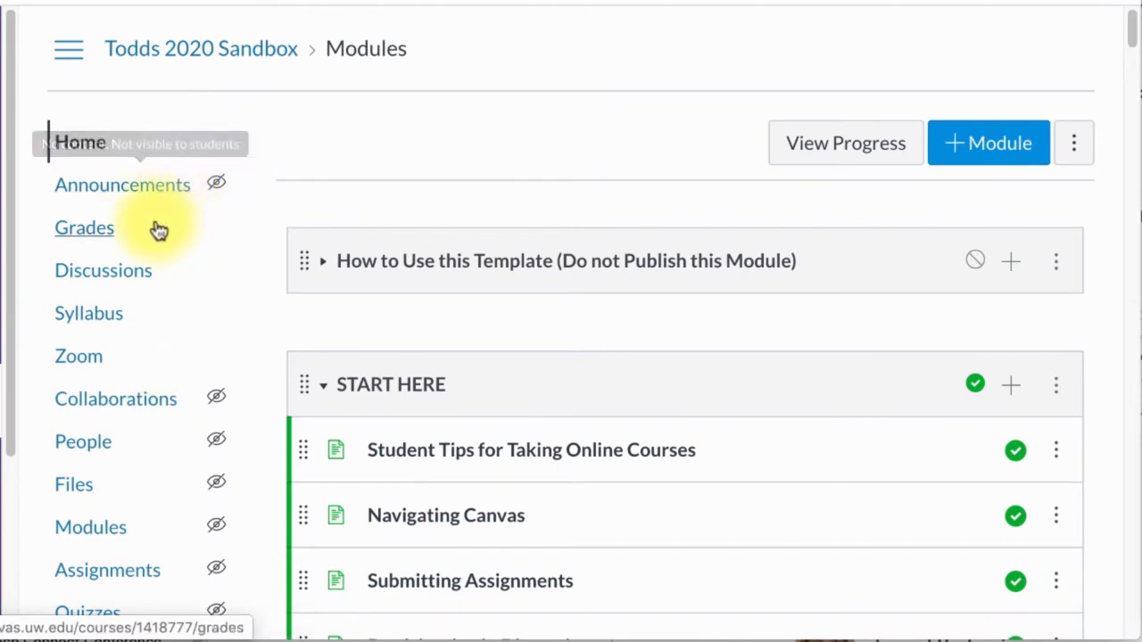
mouse_move(120, 270)
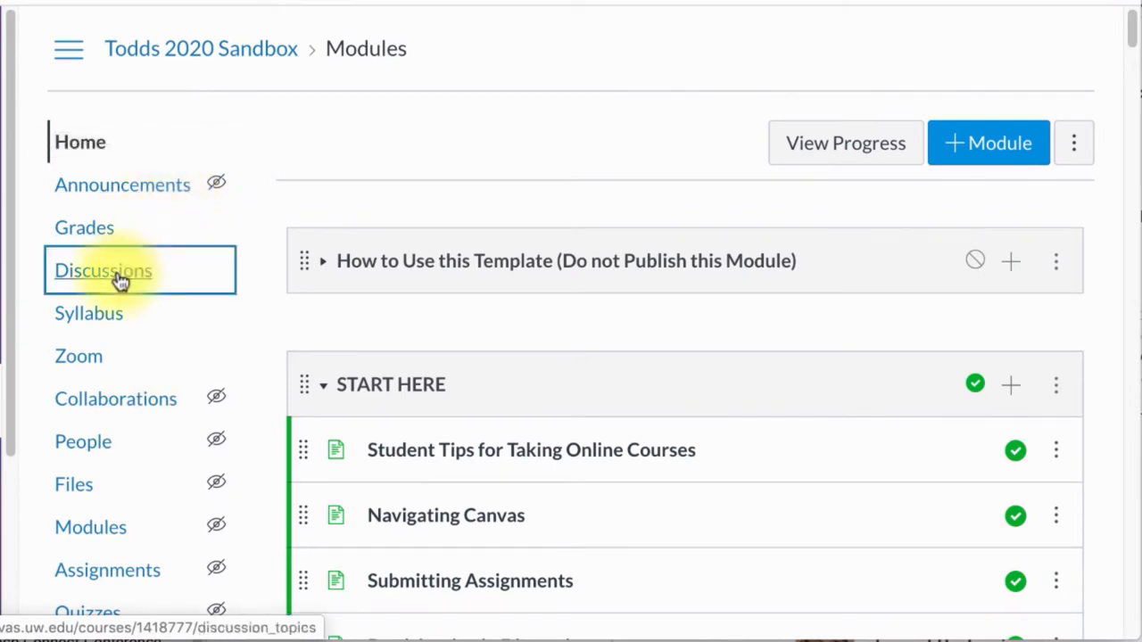
Step: Open the Community Forum discussion under Discussions and copy its web address
click(103, 270)
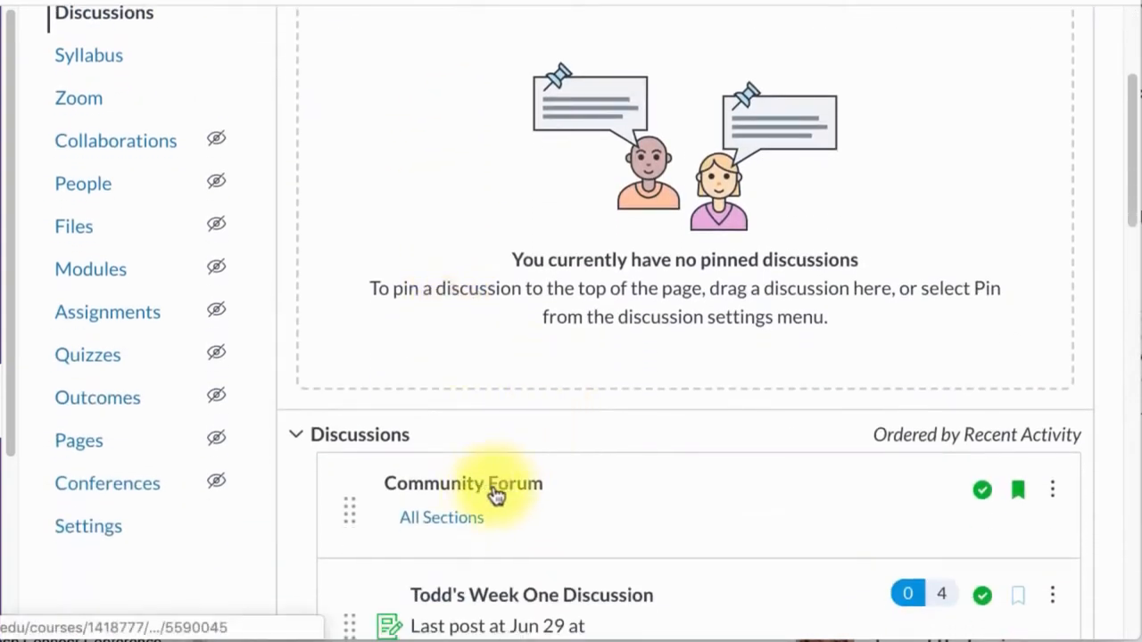
click(463, 483)
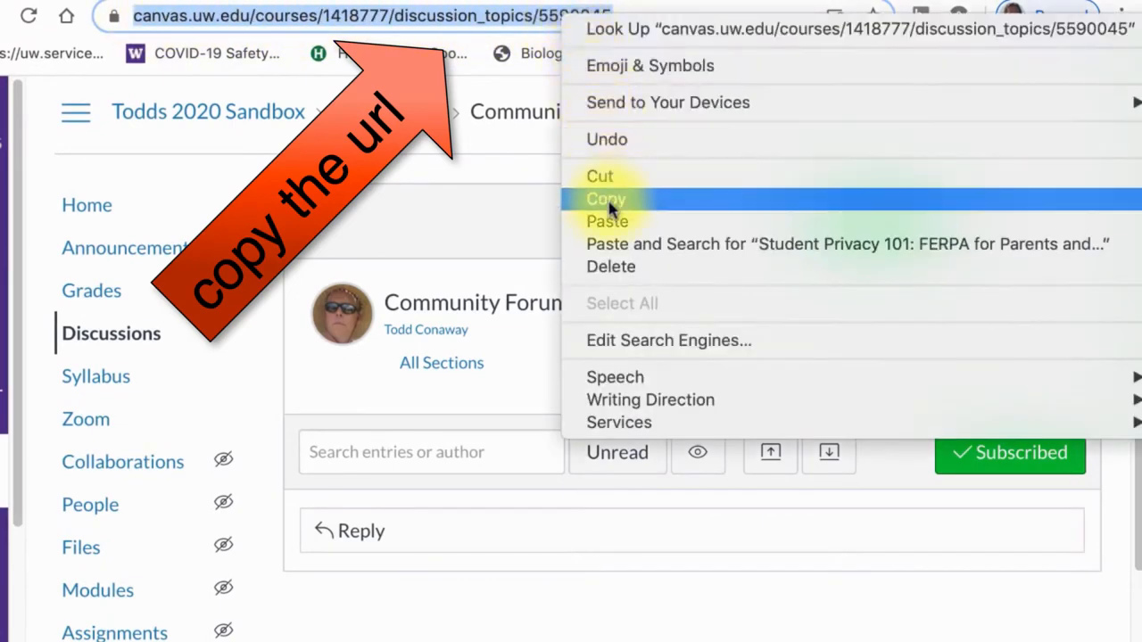
click(608, 198)
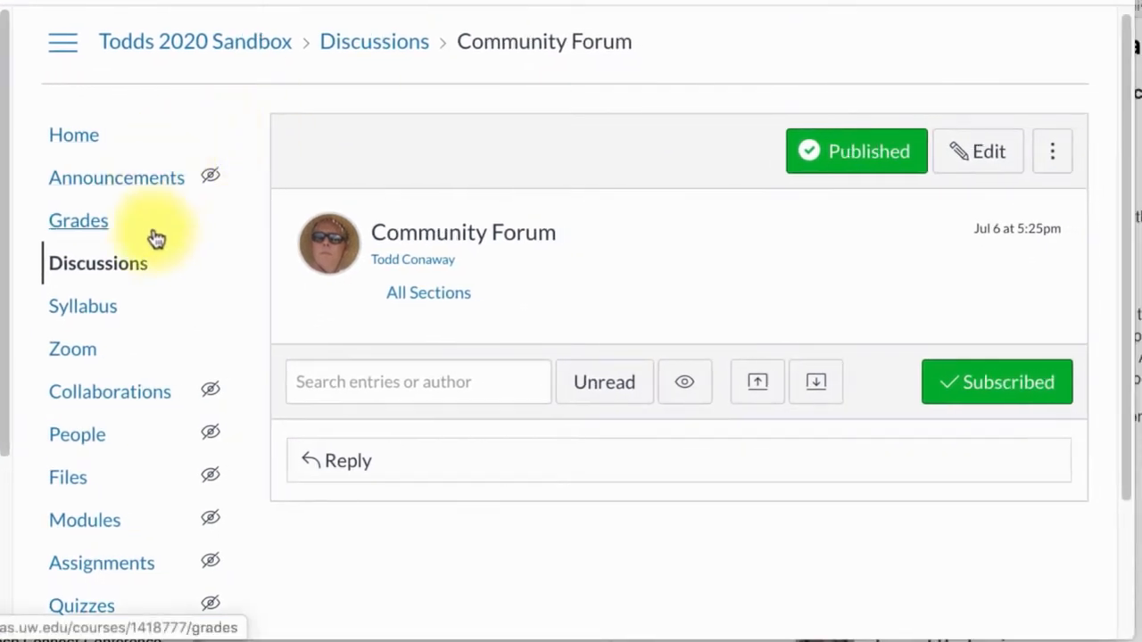
scroll(down, 3)
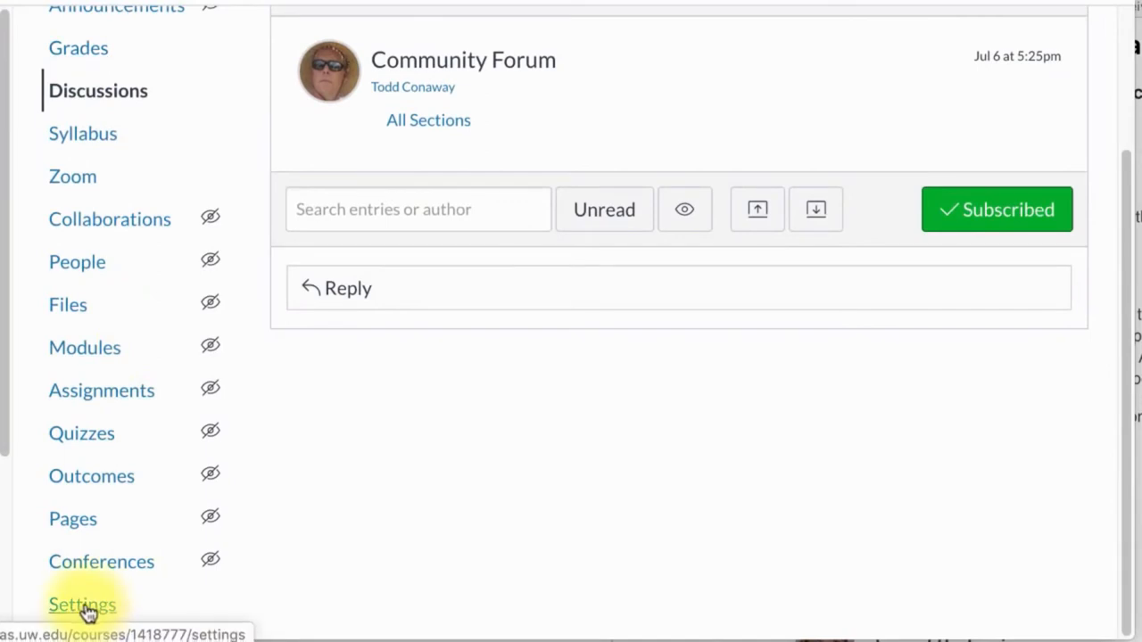
Step: Open the Redirect Tool app details from the Apps list in course Settings
click(81, 604)
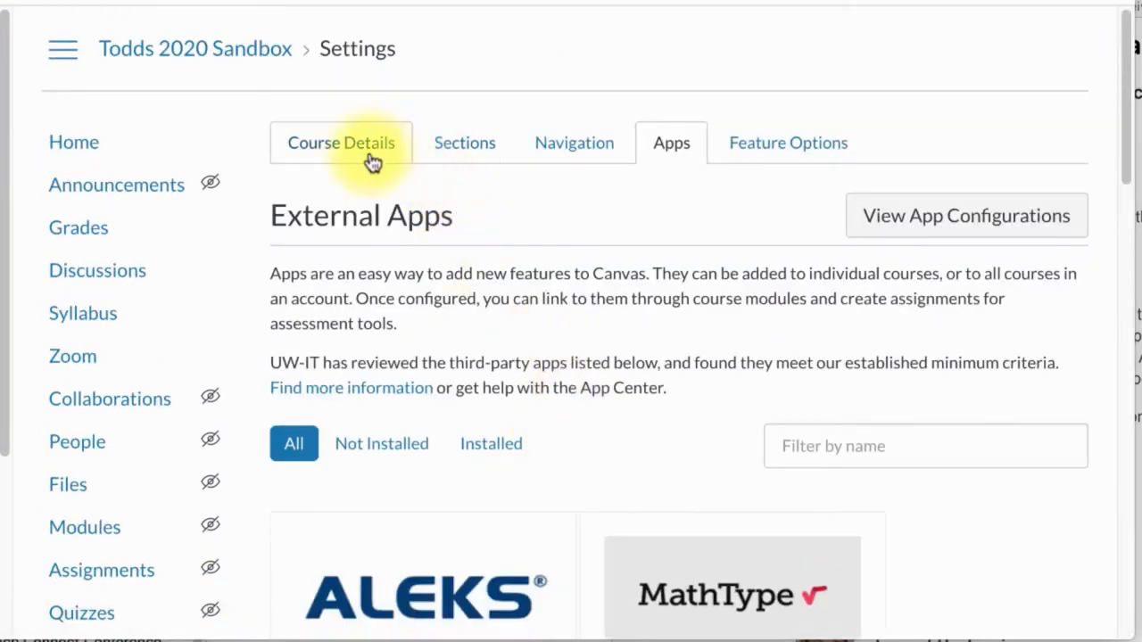
click(340, 142)
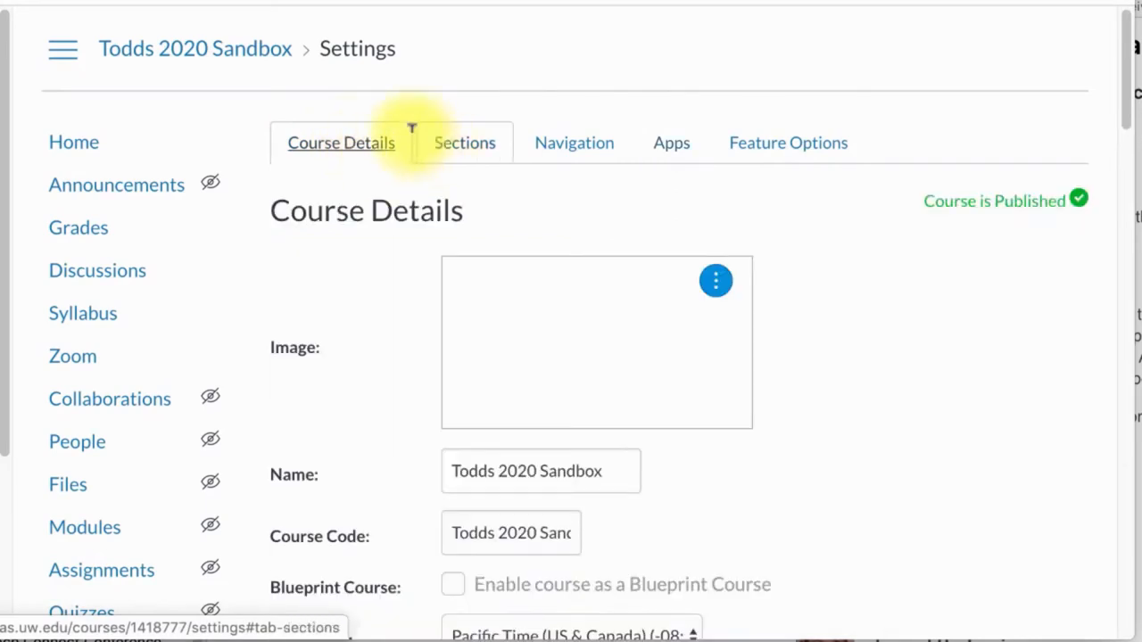
mouse_move(659, 154)
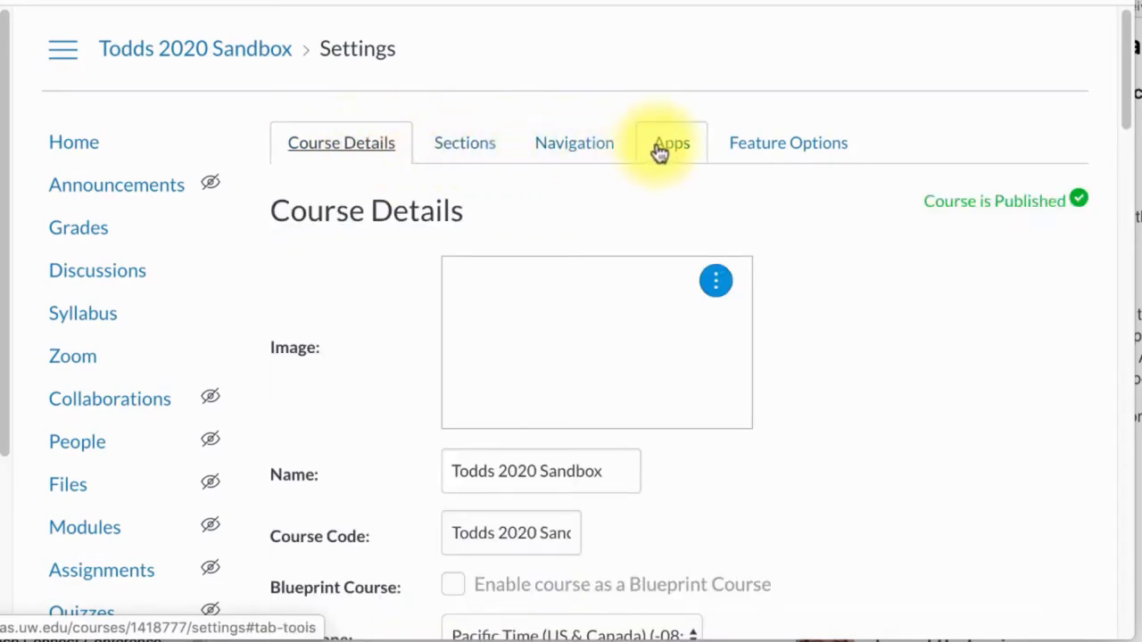
click(671, 143)
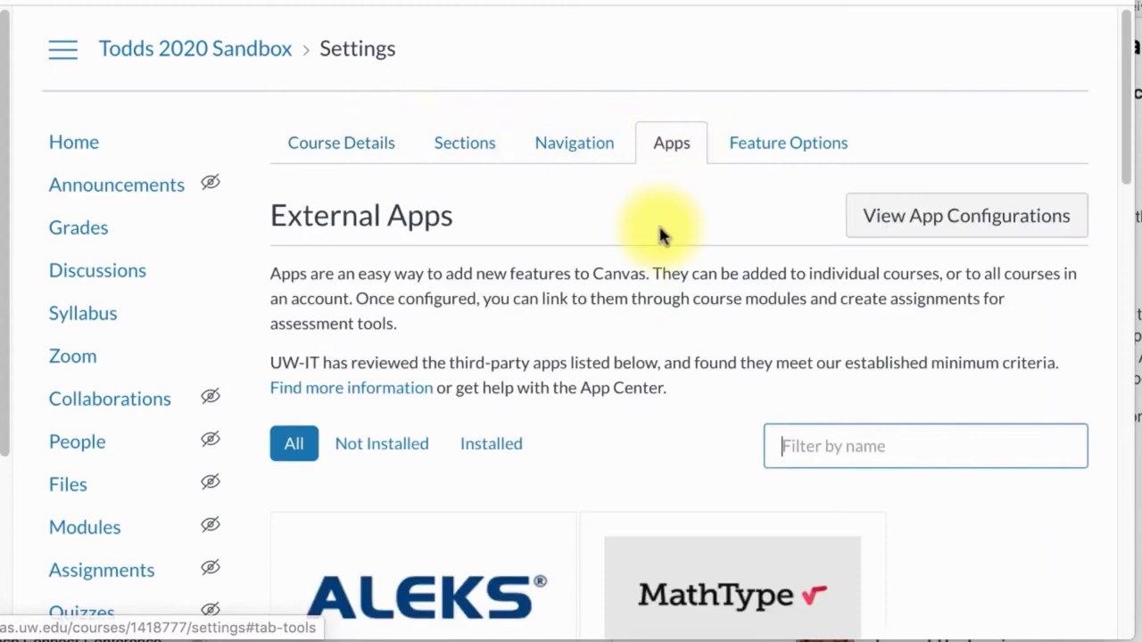
scroll(down, 3)
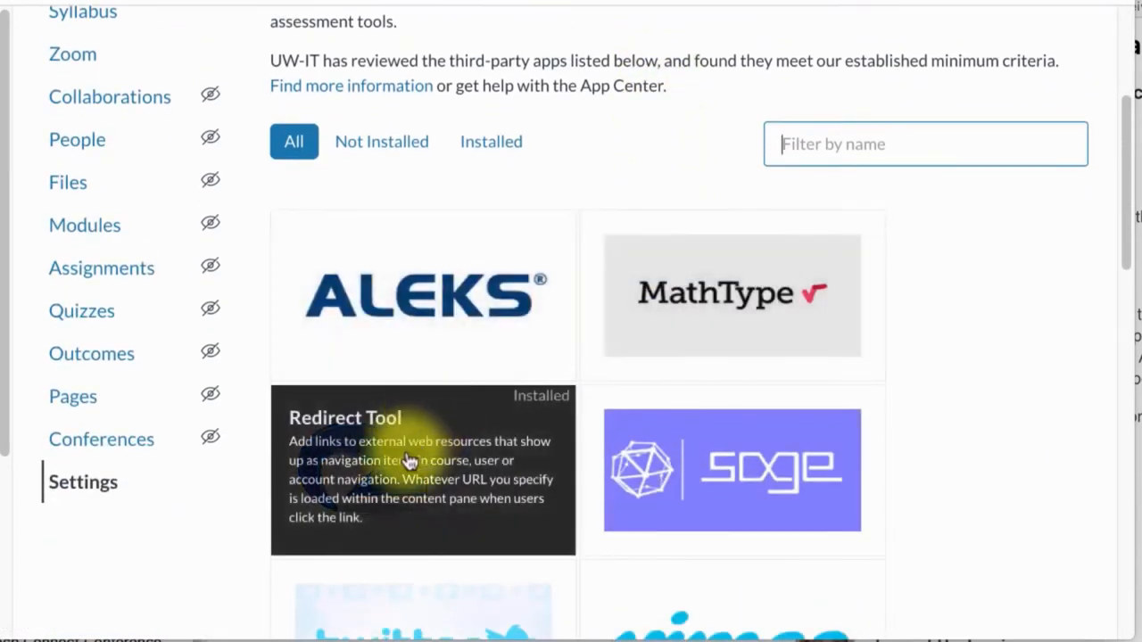
click(411, 464)
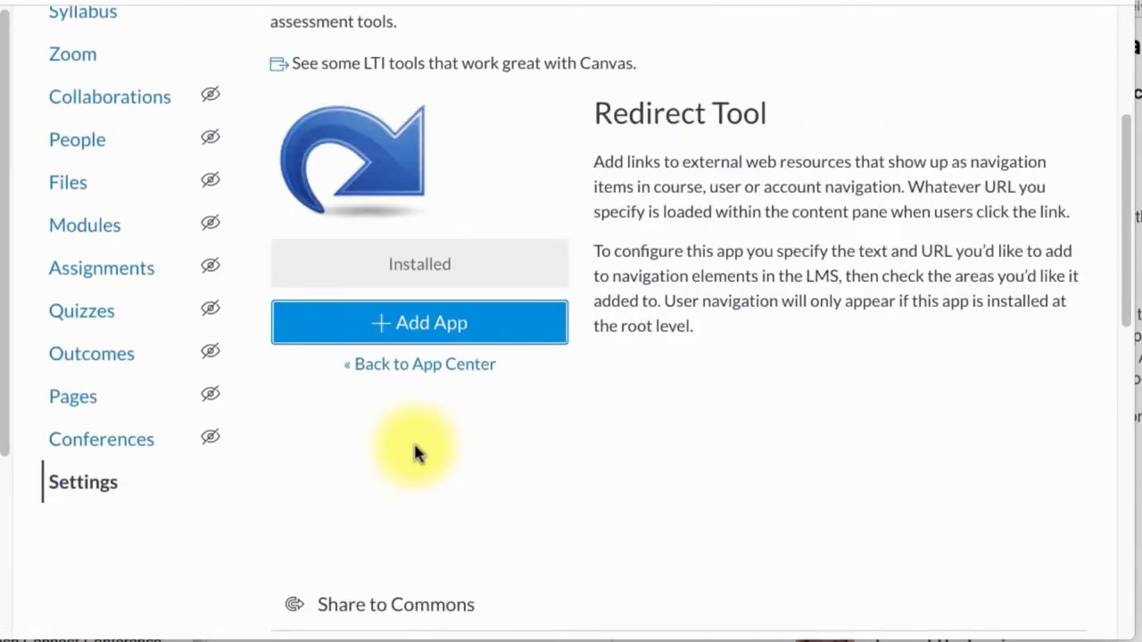
mouse_move(446, 322)
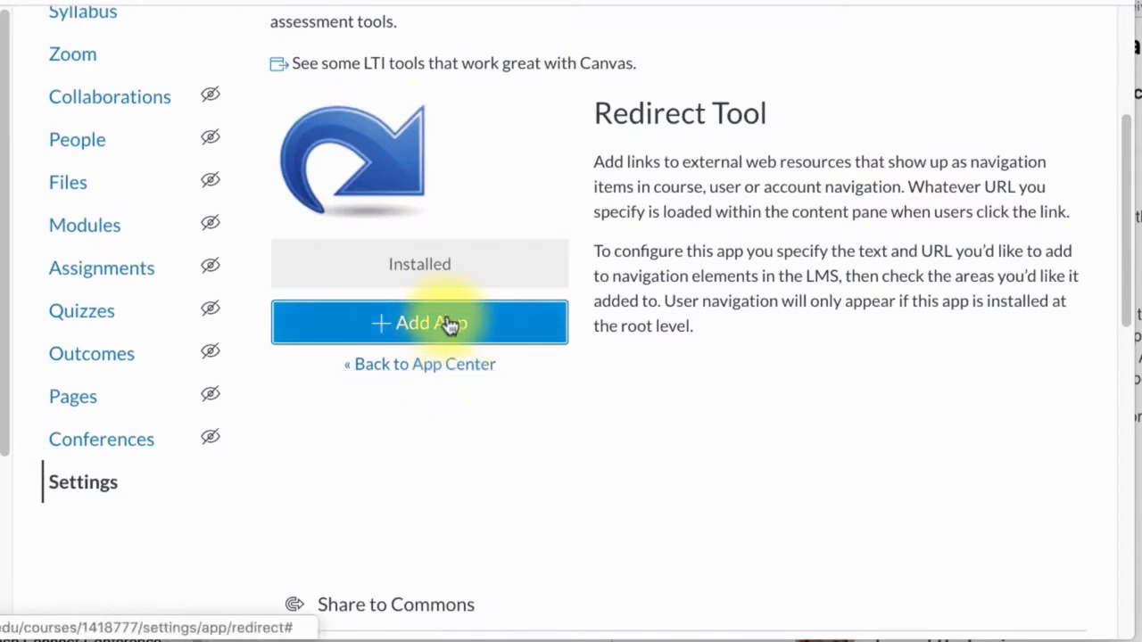
Step: Name the redirect 'Community Forum' with URL /courses/1418777/discussion_topics/5590045
click(420, 323)
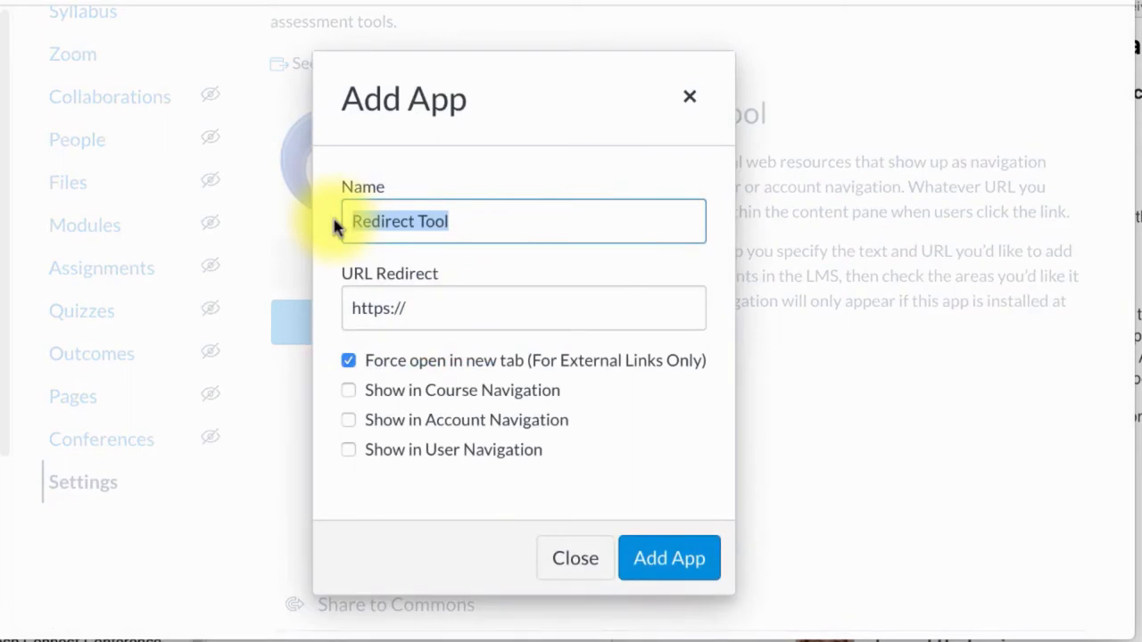
text(Community)
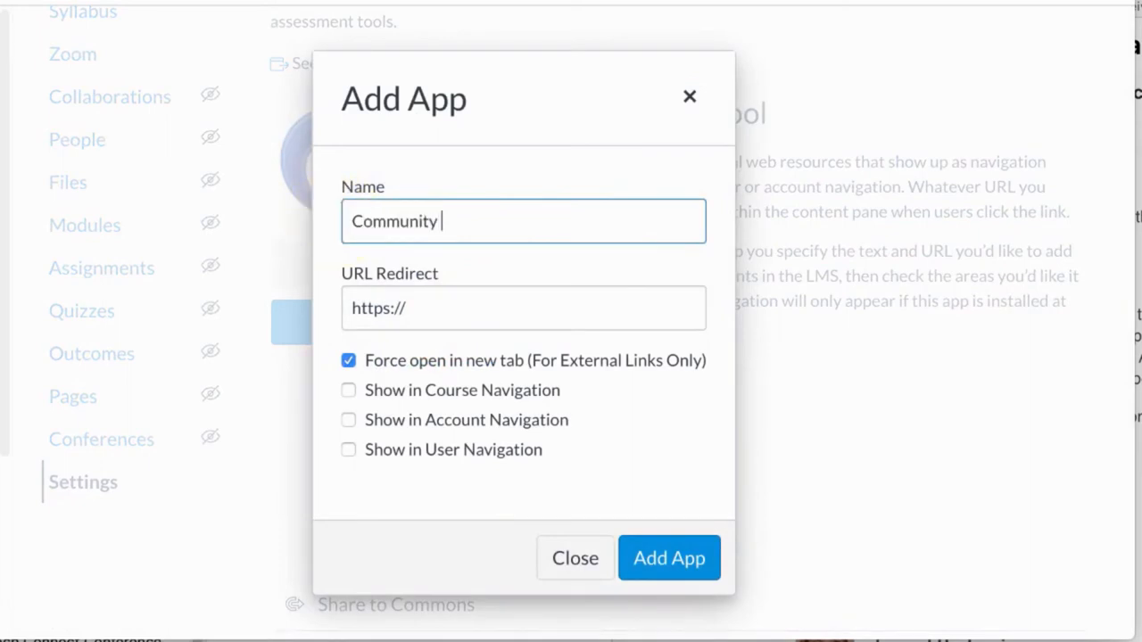
text(Forum)
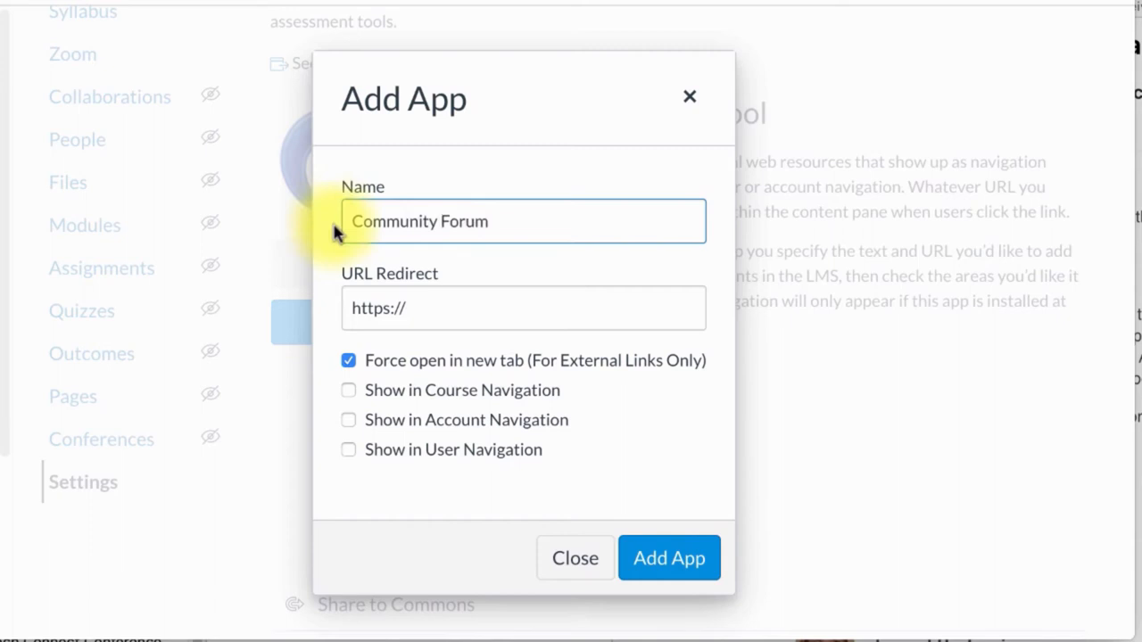
click(522, 308)
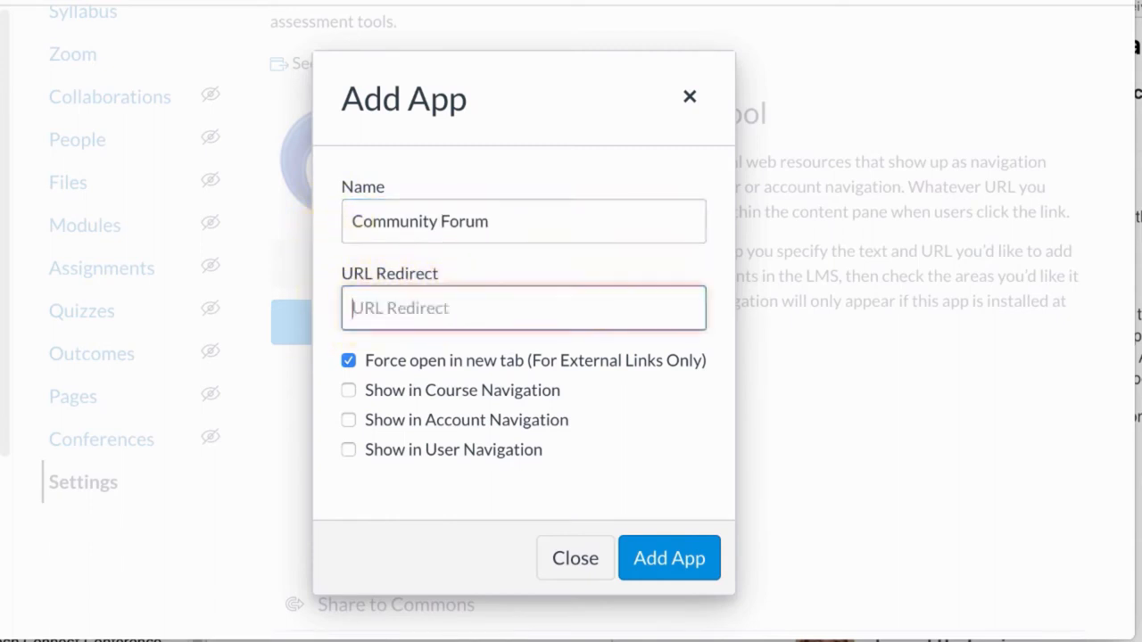
text(/courses/1418777/discussion_topics/5590045)
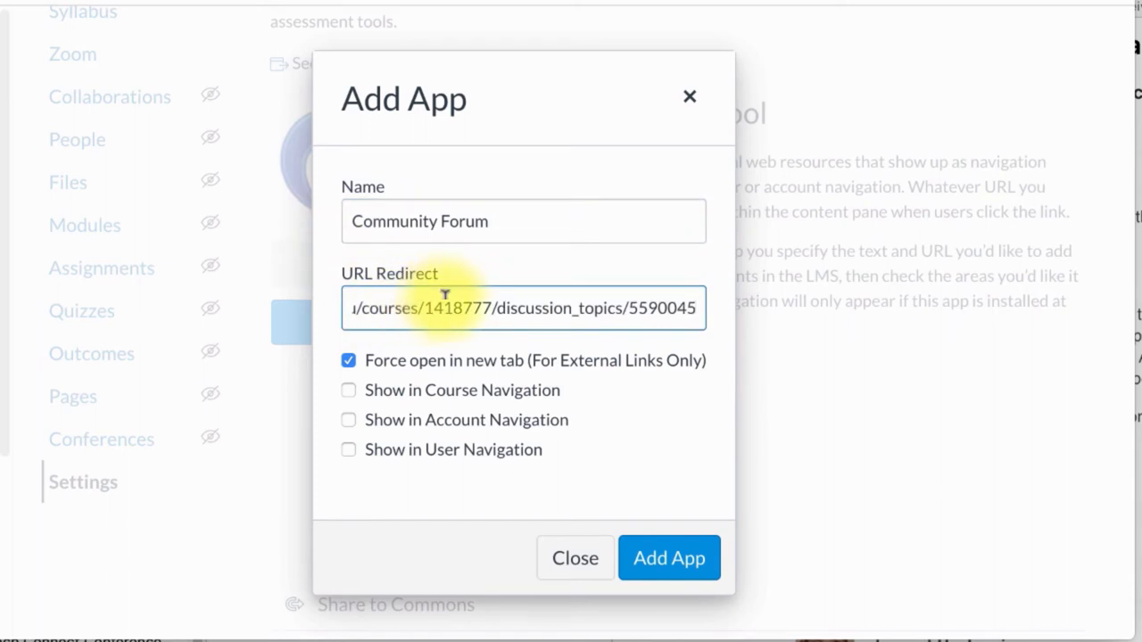
mouse_move(397, 379)
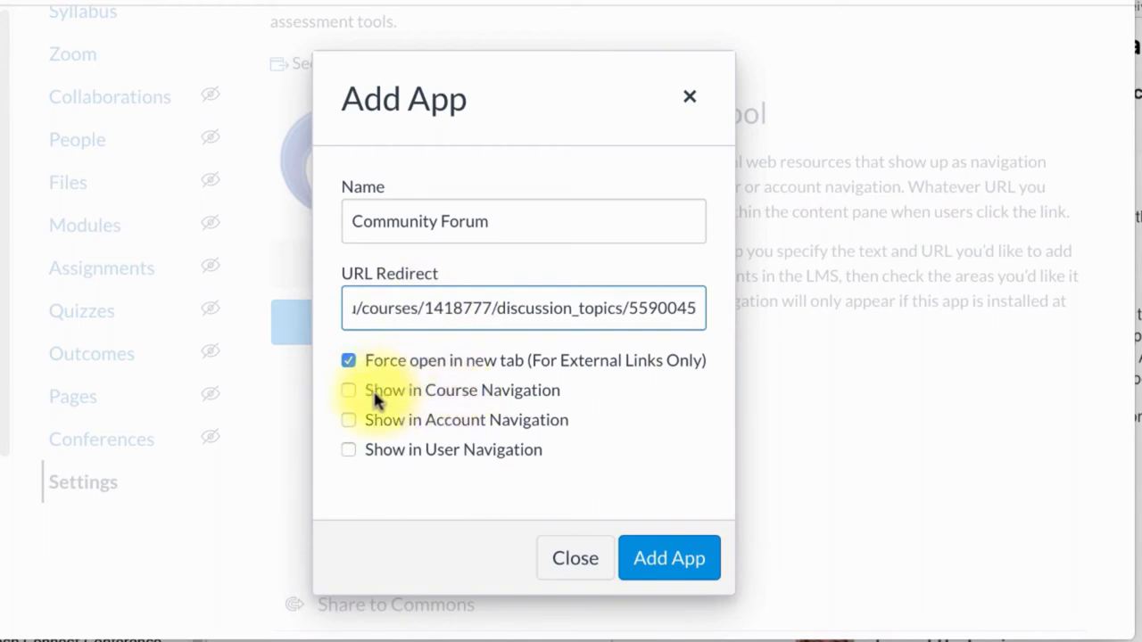
Step: Show it in course navigation, disable opening in a new tab, and add the app
click(348, 390)
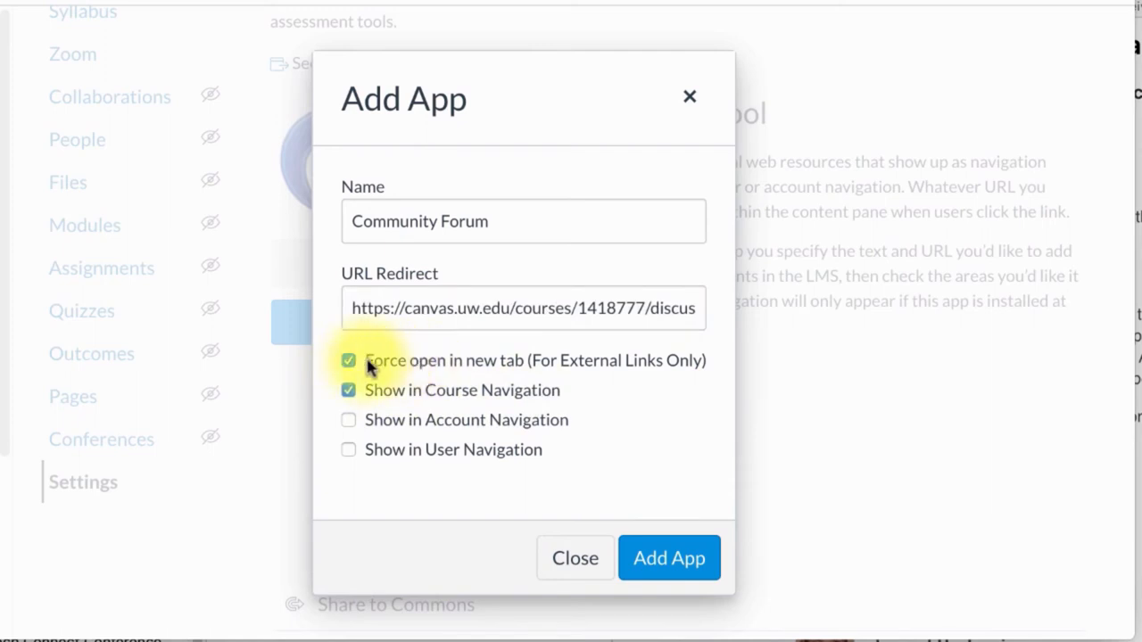
click(348, 360)
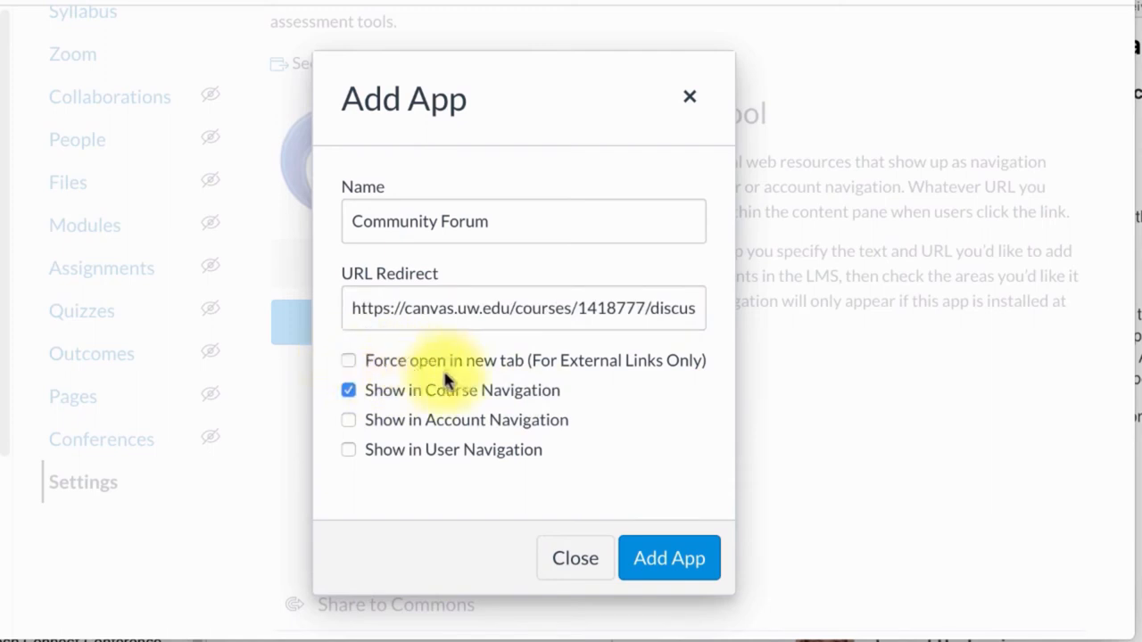
mouse_move(451, 377)
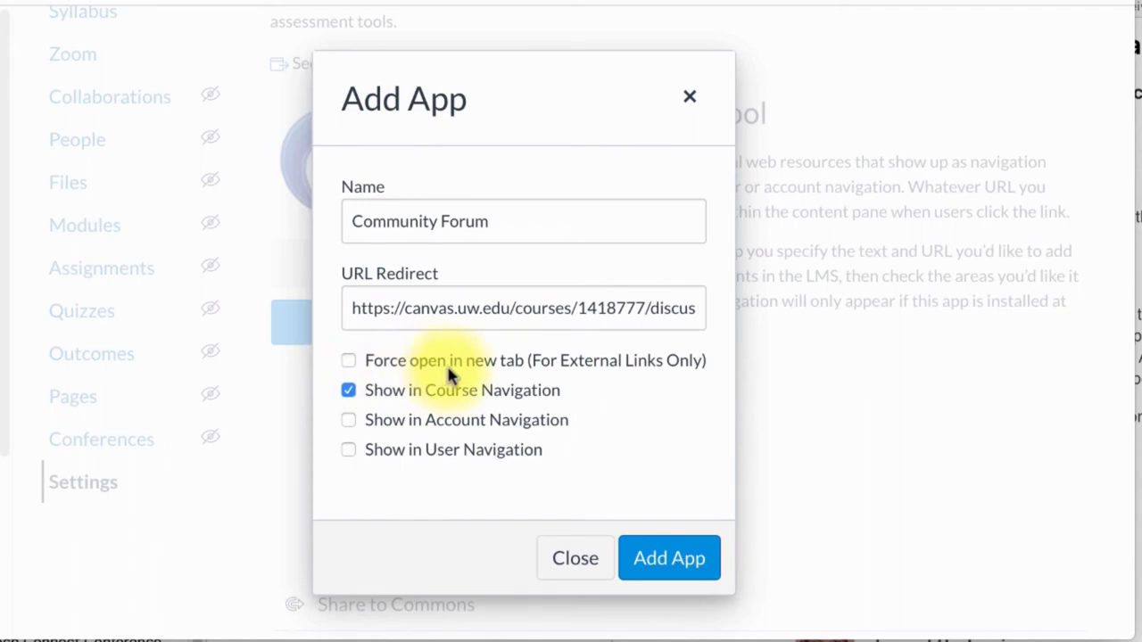
mouse_move(543, 417)
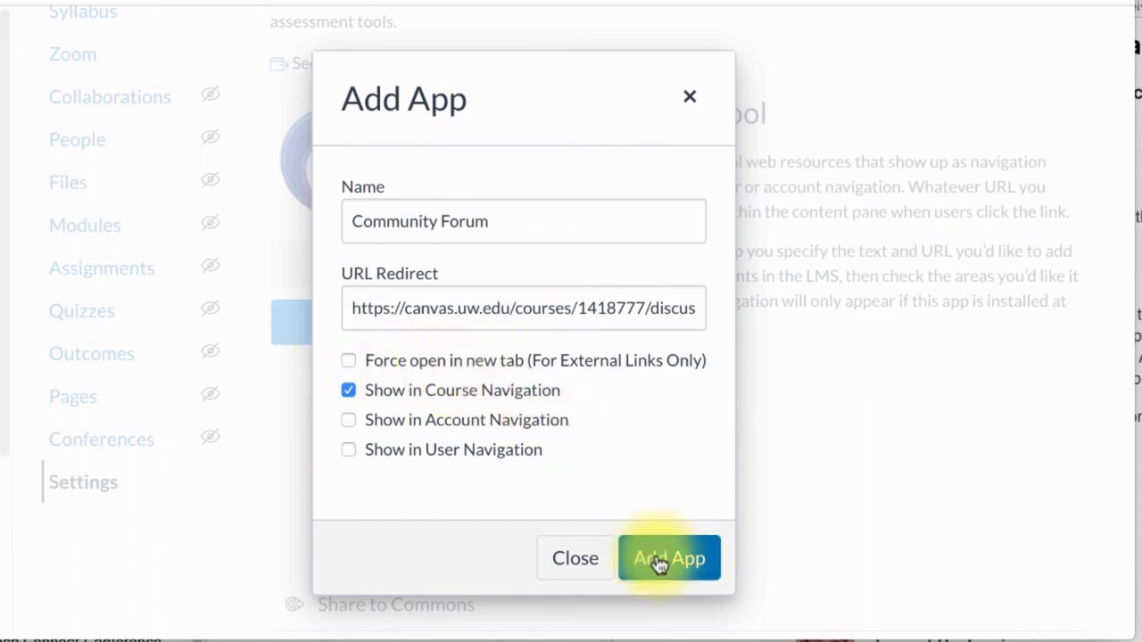
click(668, 558)
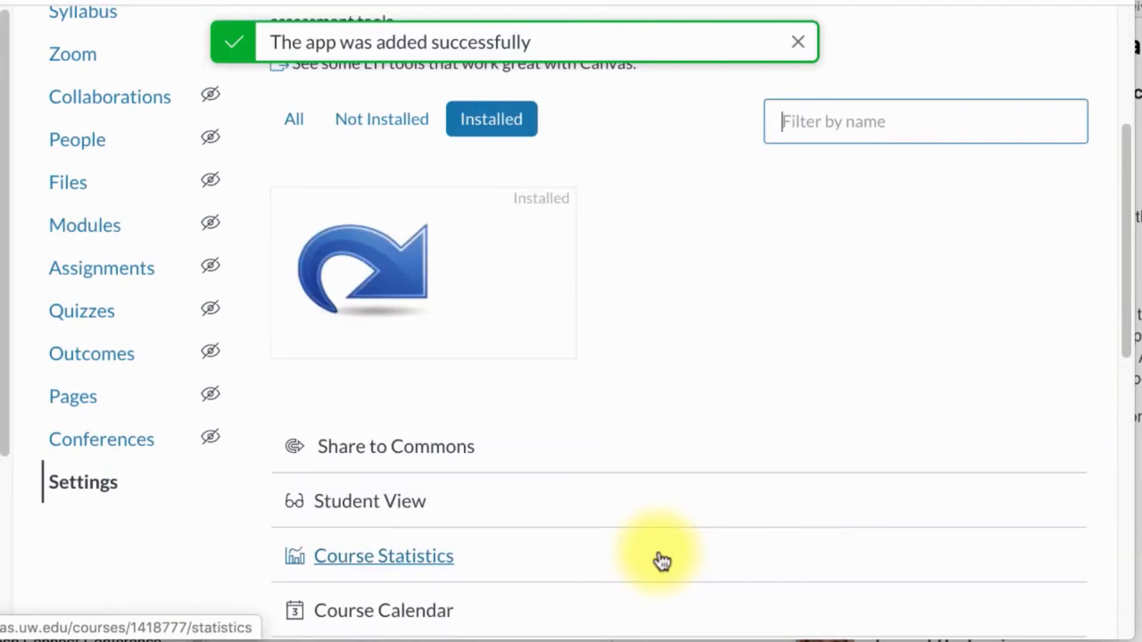
Step: Scroll the Modules page to confirm Community Forum is in the course navigation
scroll(down, 3)
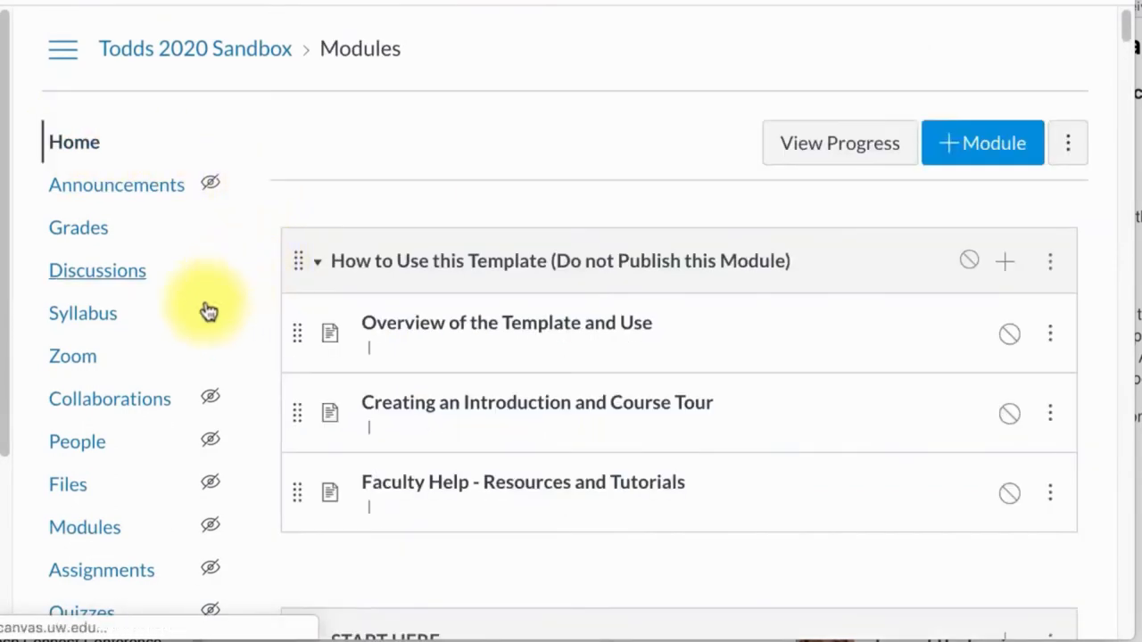
scroll(down, 3)
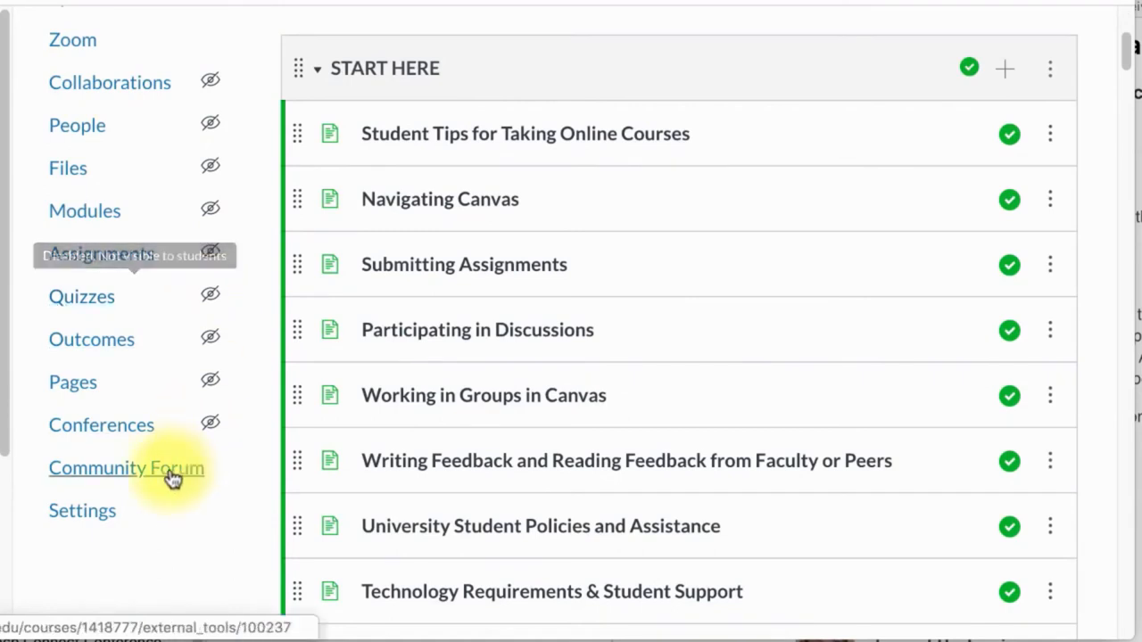
mouse_move(166, 477)
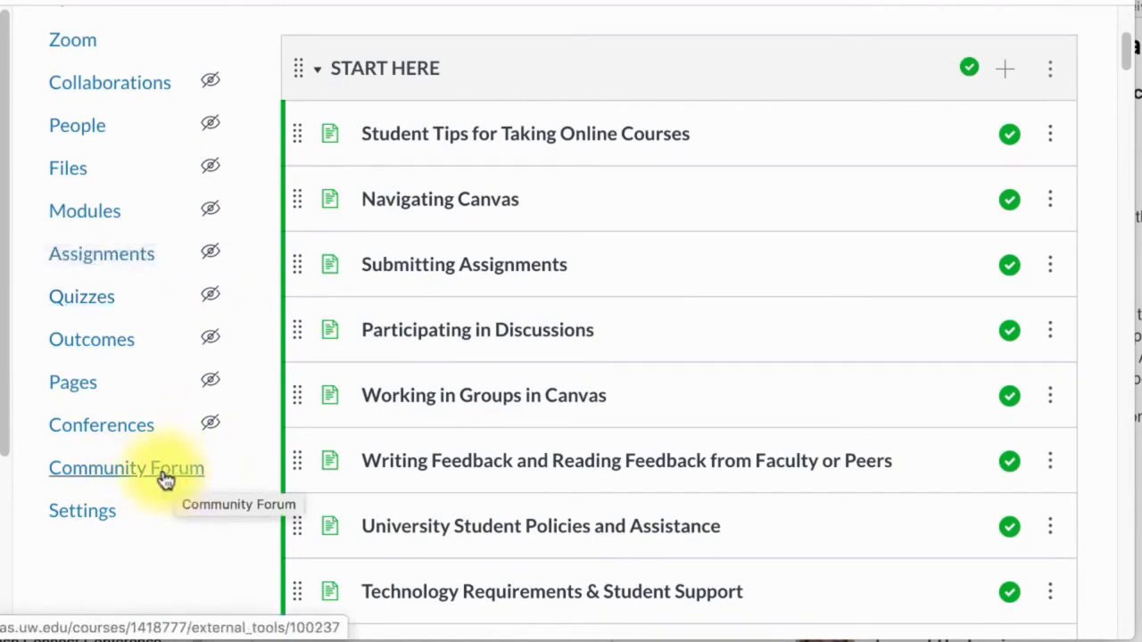
mouse_move(148, 477)
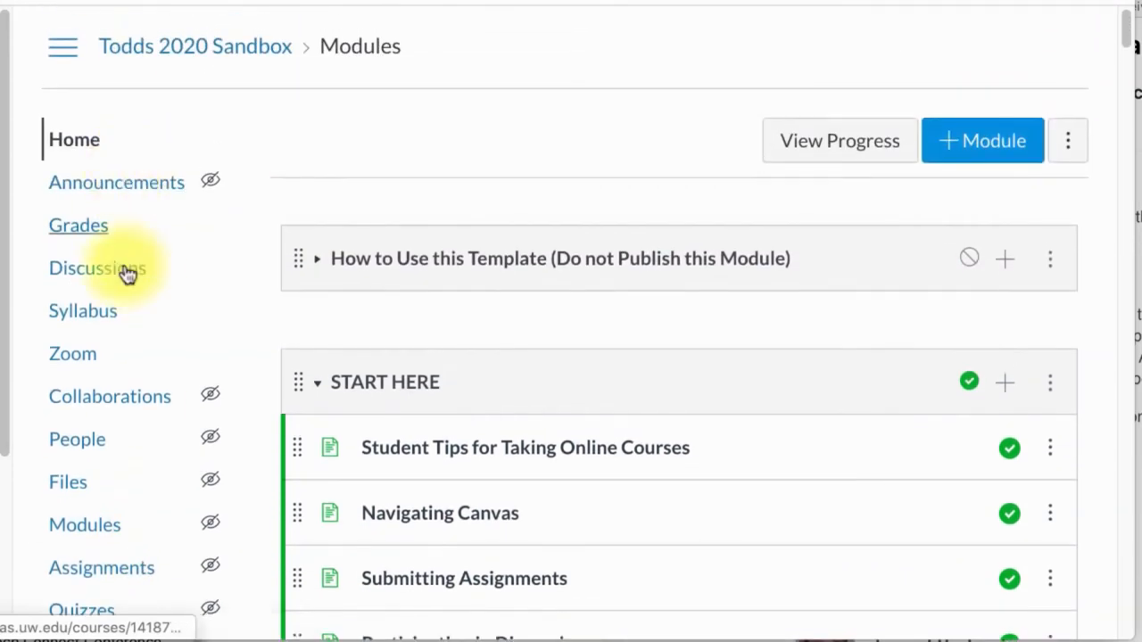
scroll(down, 3)
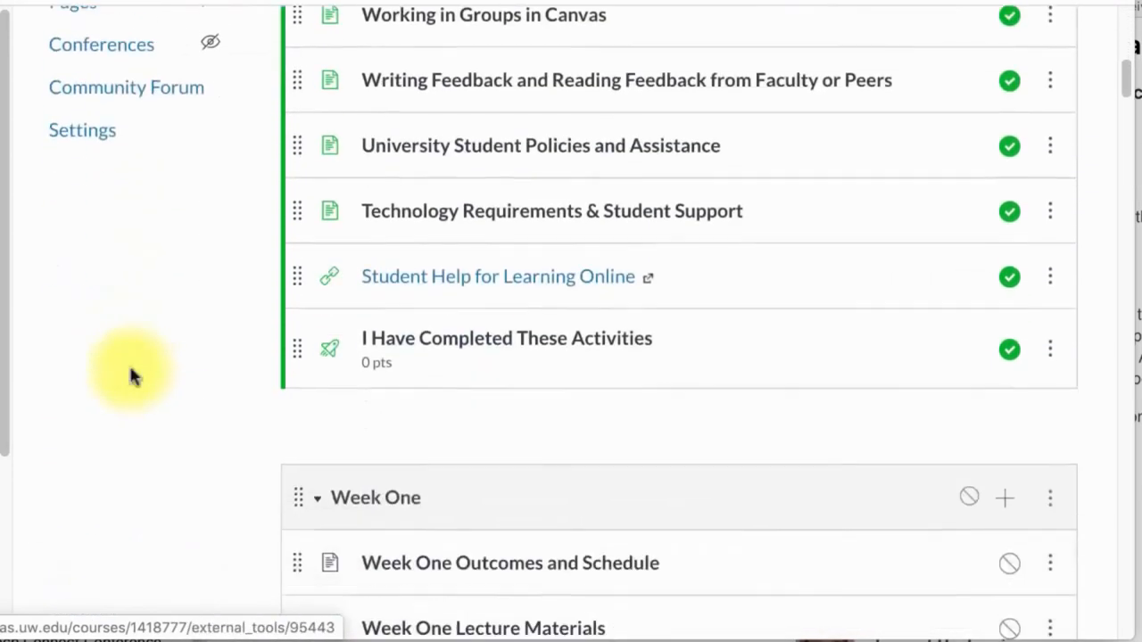
mouse_move(477, 145)
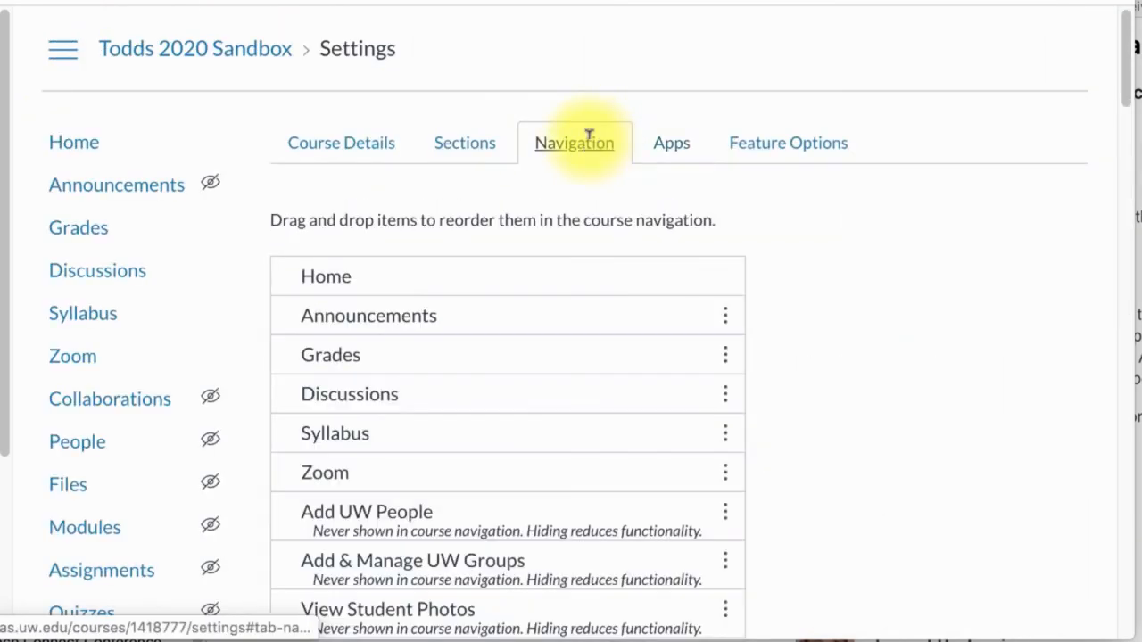
Step: Drag Community Forum up to just below Announcements in the navigation order
scroll(down, 3)
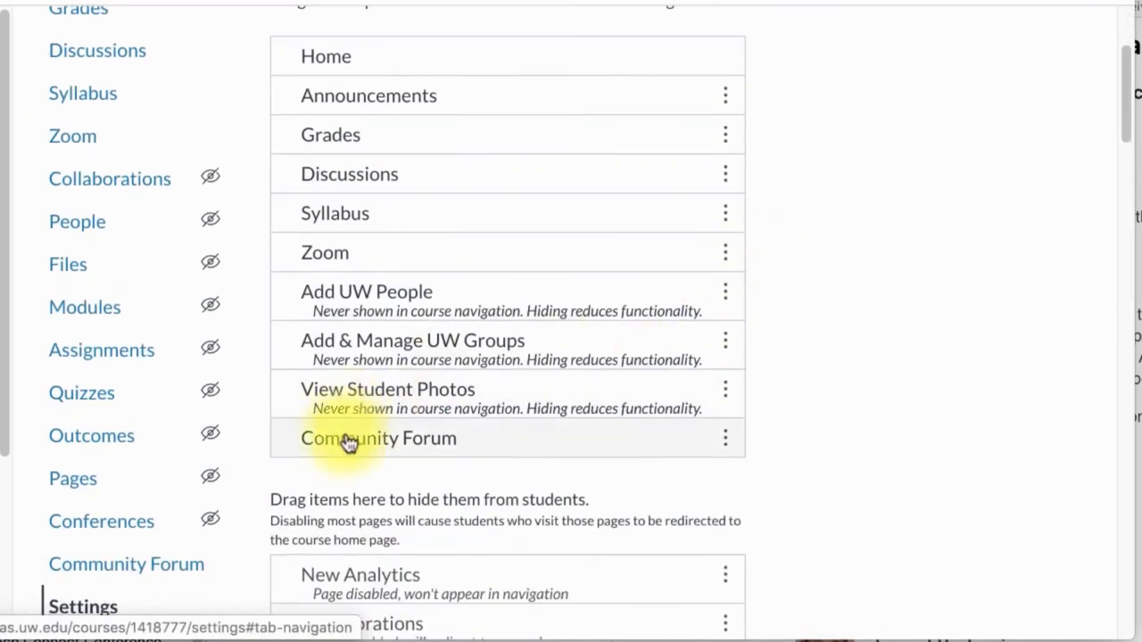
drag(347, 438, 375, 127)
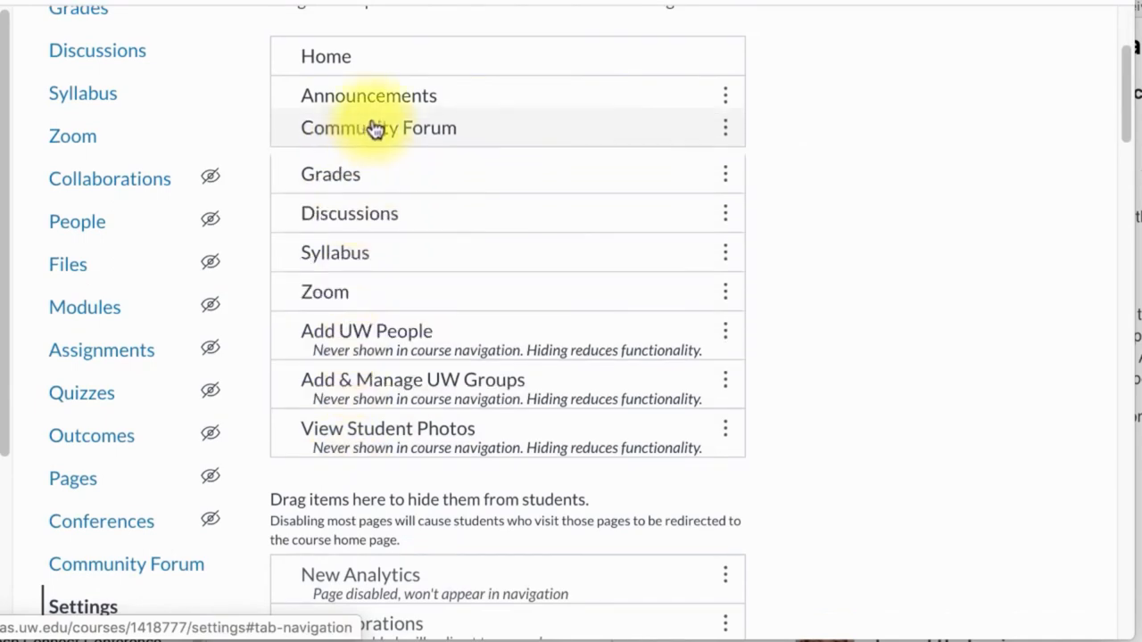
scroll(down, 3)
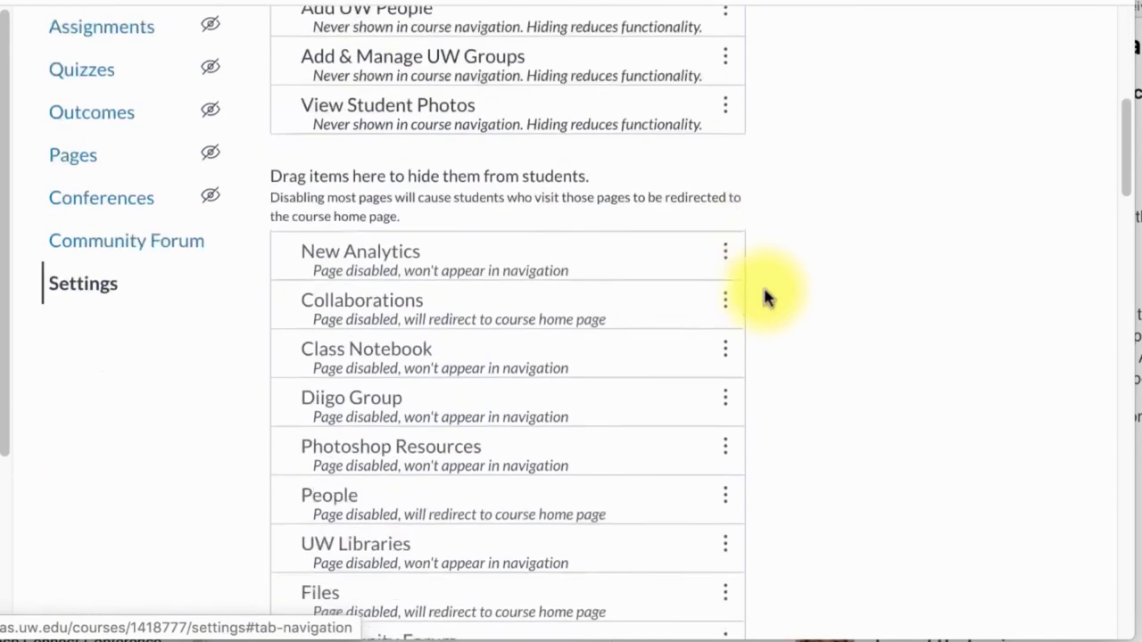